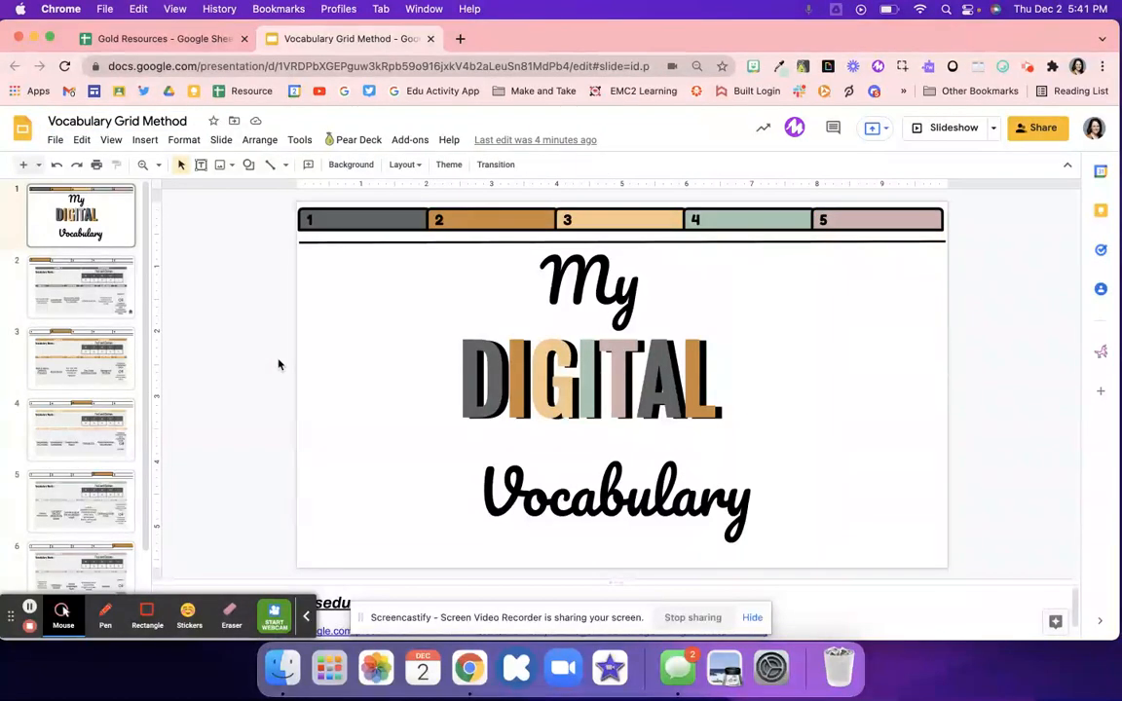
pyautogui.moveTo(302, 627)
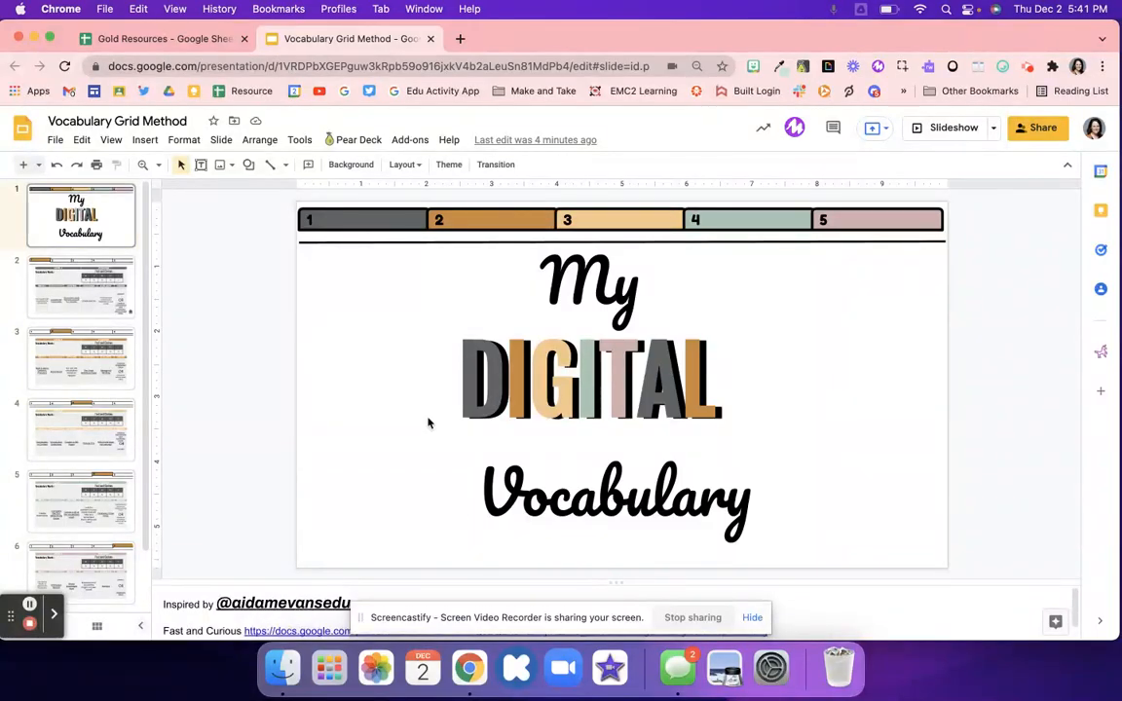
pyautogui.moveTo(433, 446)
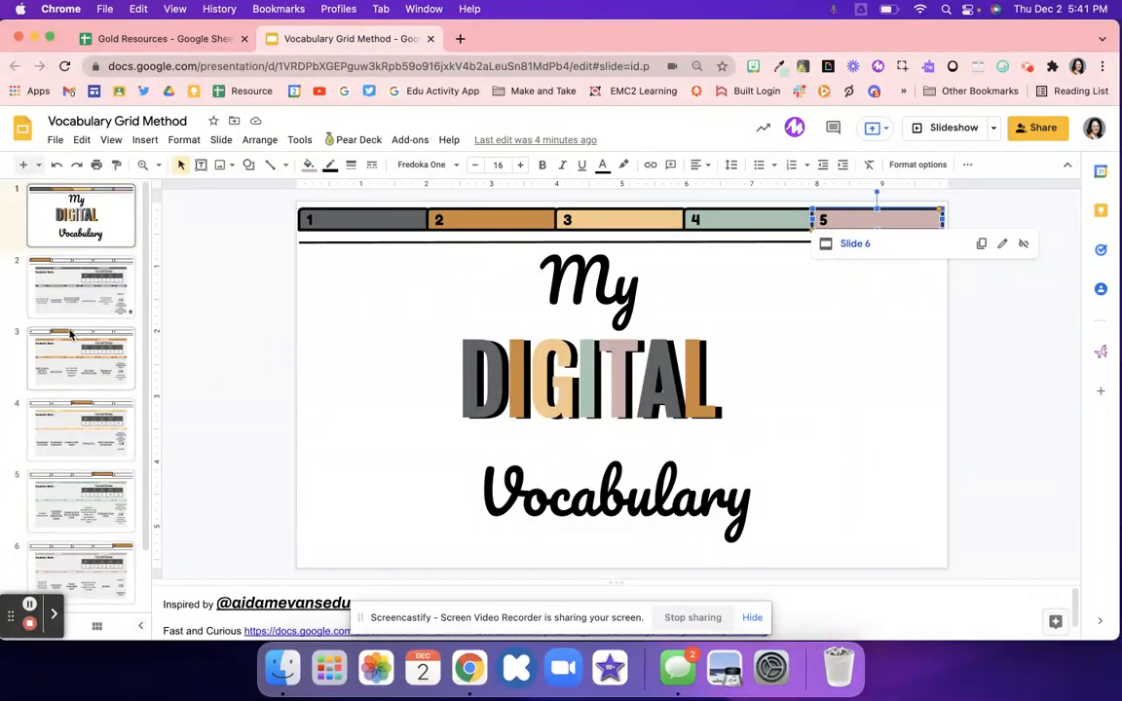
# Select the Vocabulary Words and Fast and Curious table on the Level 1 grid slide
pyautogui.click(82, 286)
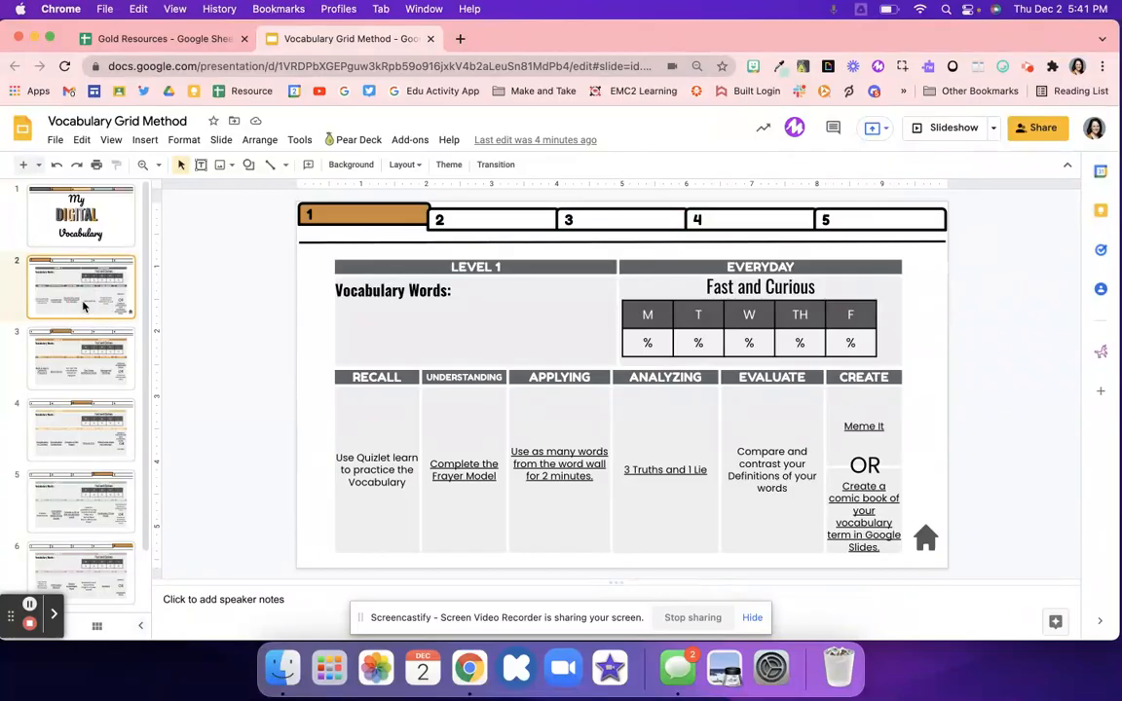
pyautogui.click(471, 292)
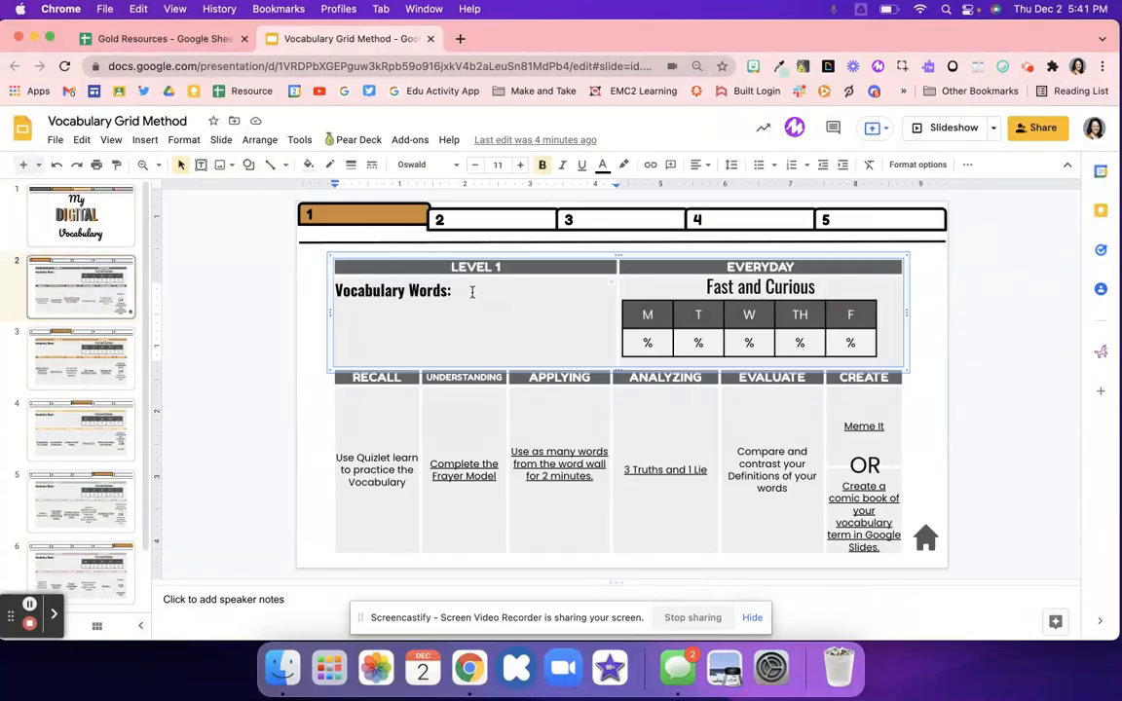
pyautogui.click(460, 290)
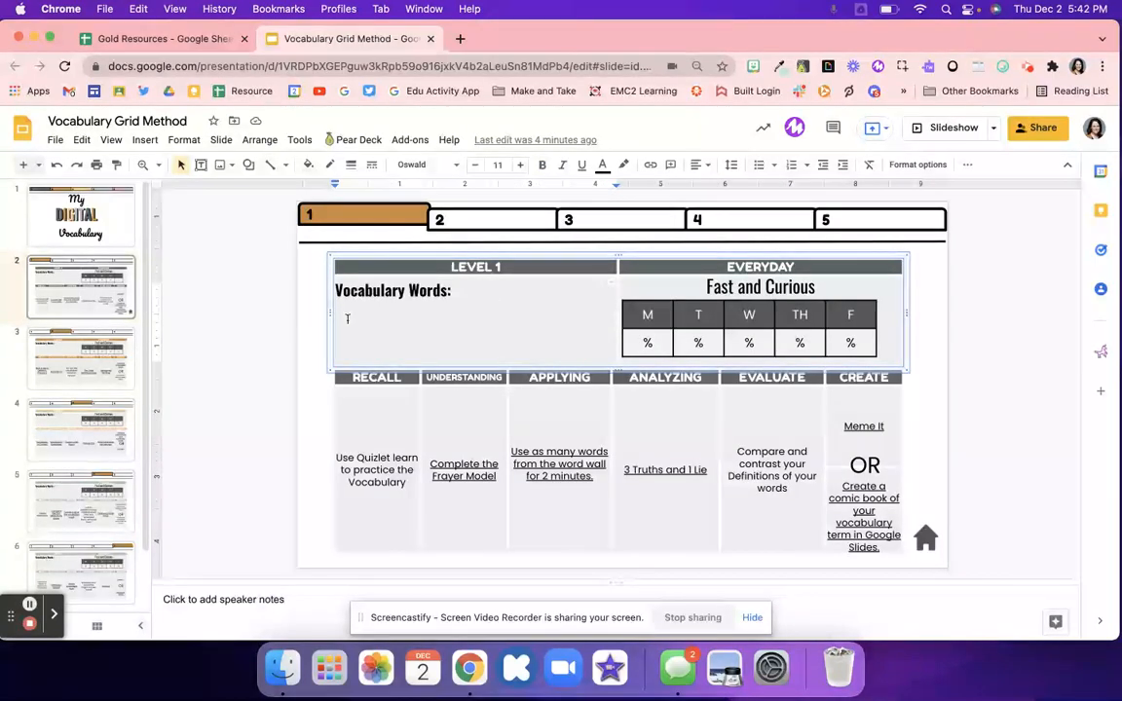
# Preview the Level 2, 3 and 5 grid slides, then return to Level 1
pyautogui.click(82, 359)
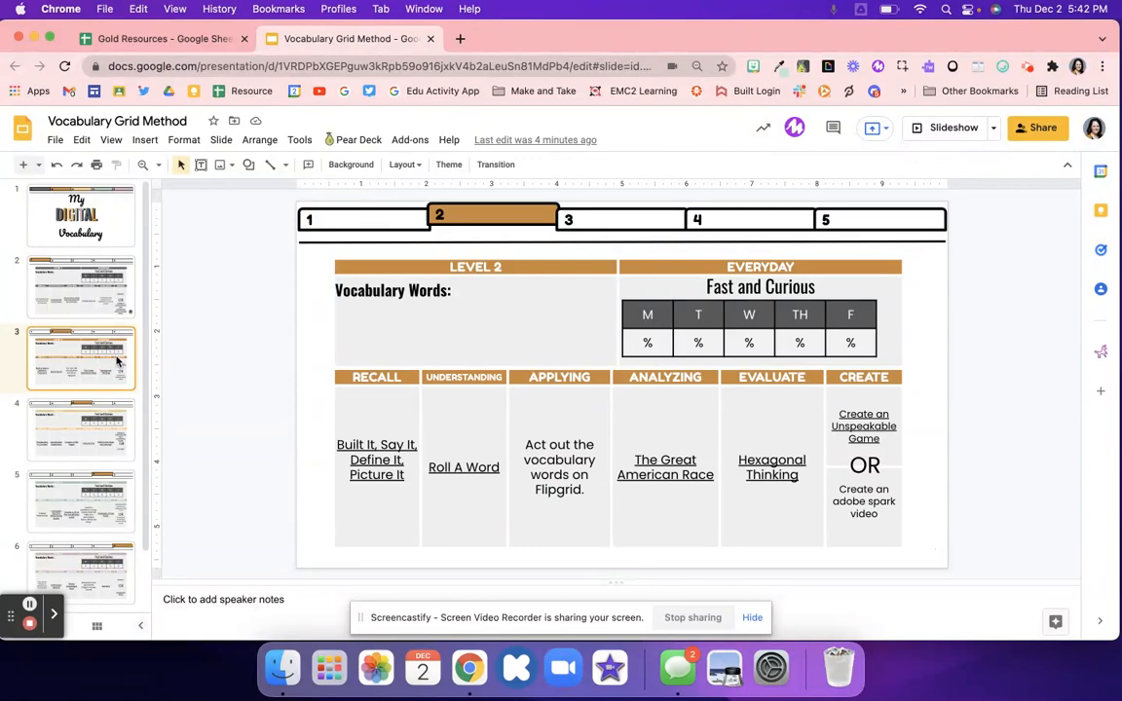
pyautogui.click(82, 431)
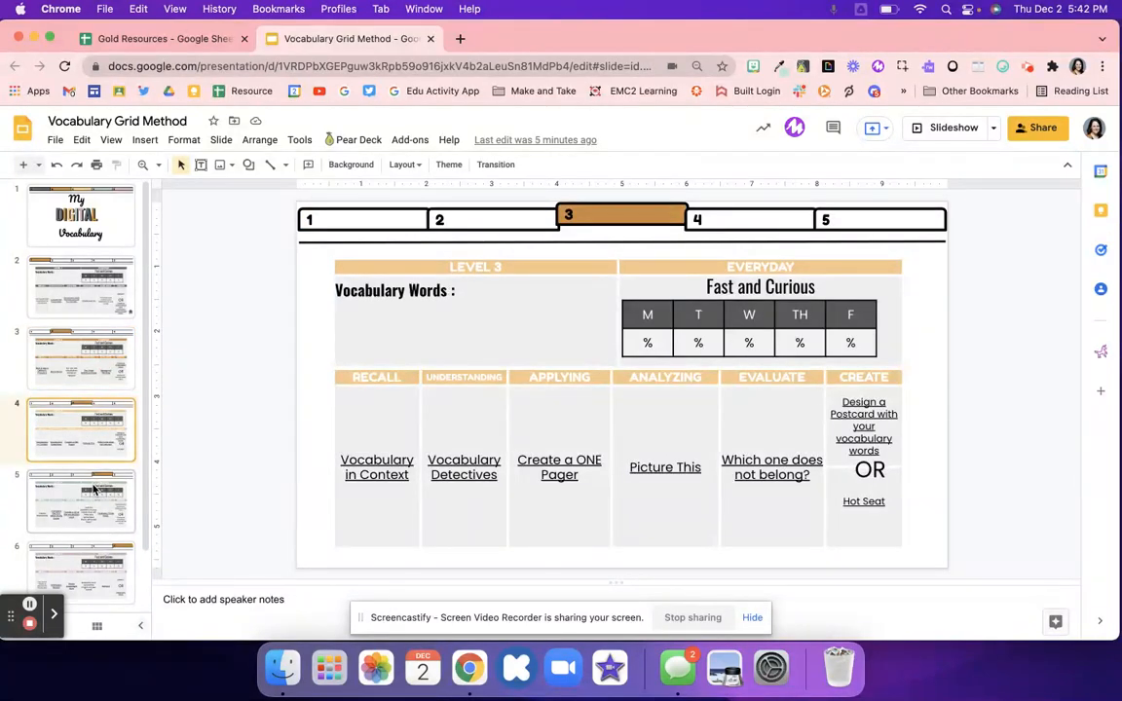
pyautogui.click(82, 499)
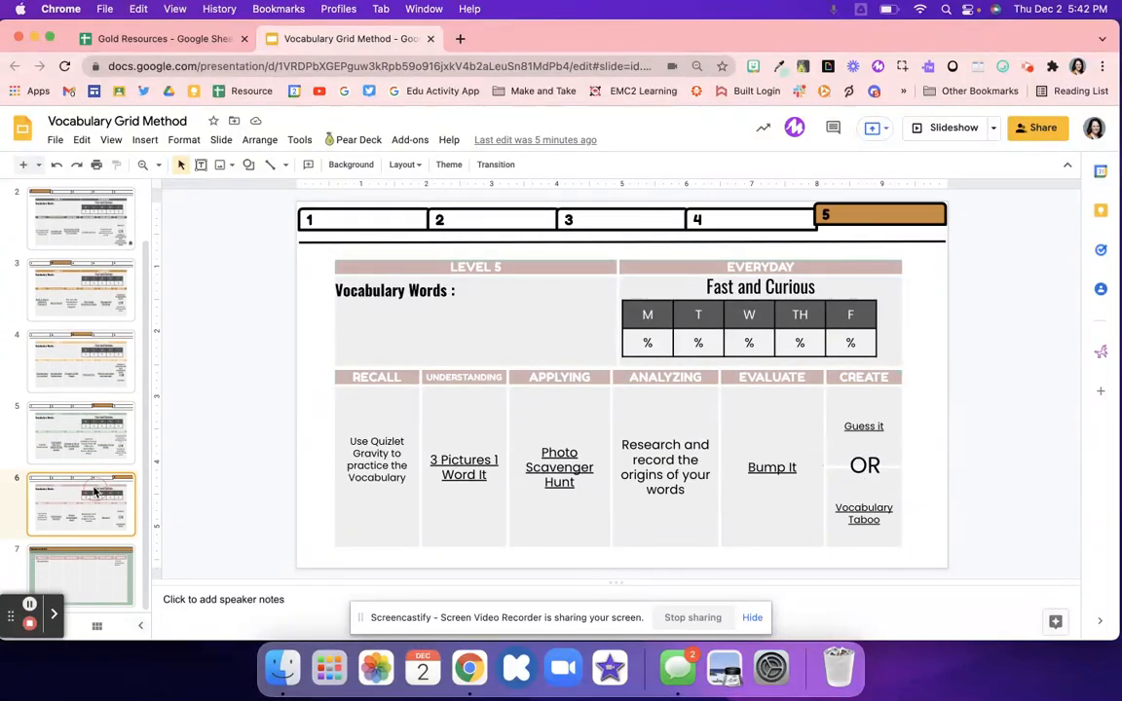
pyautogui.click(81, 286)
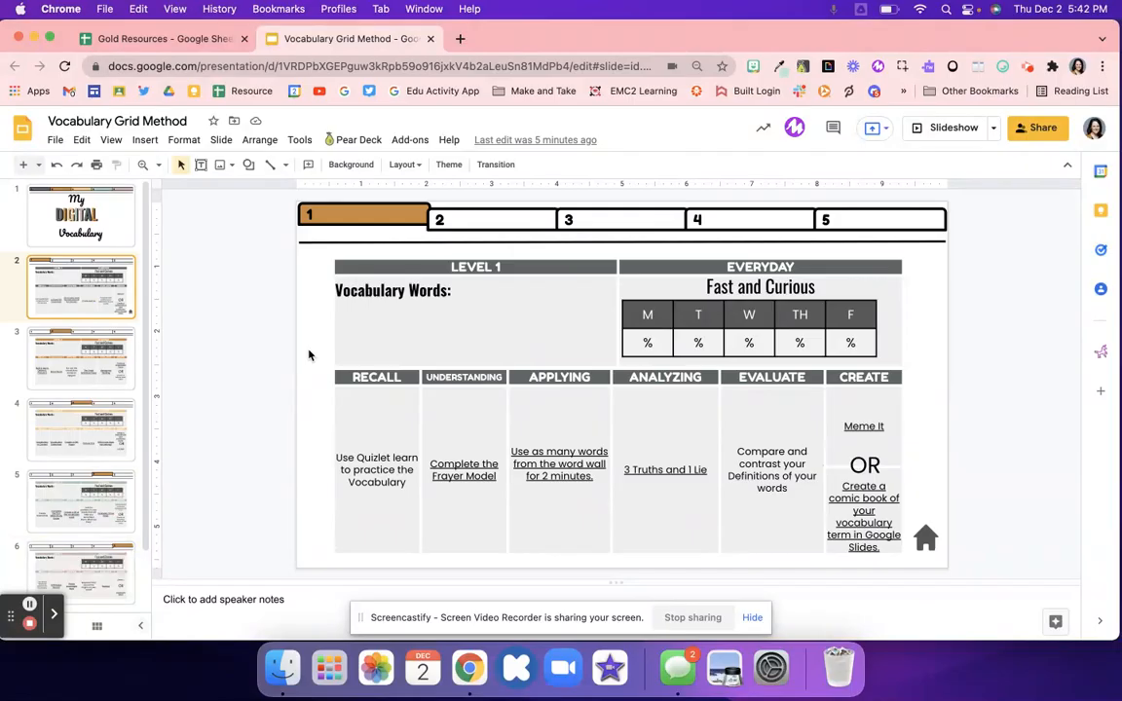
# Select the Level 1 activities grid and preview the linked Applying activity
pyautogui.click(771, 390)
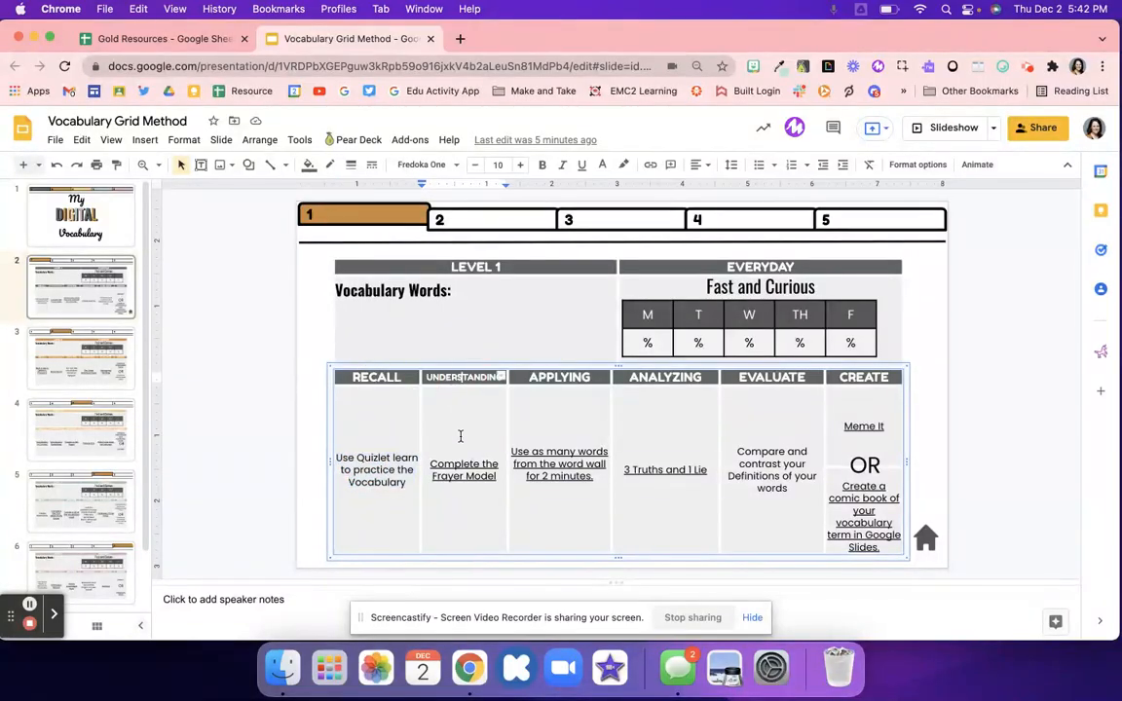
pyautogui.click(464, 469)
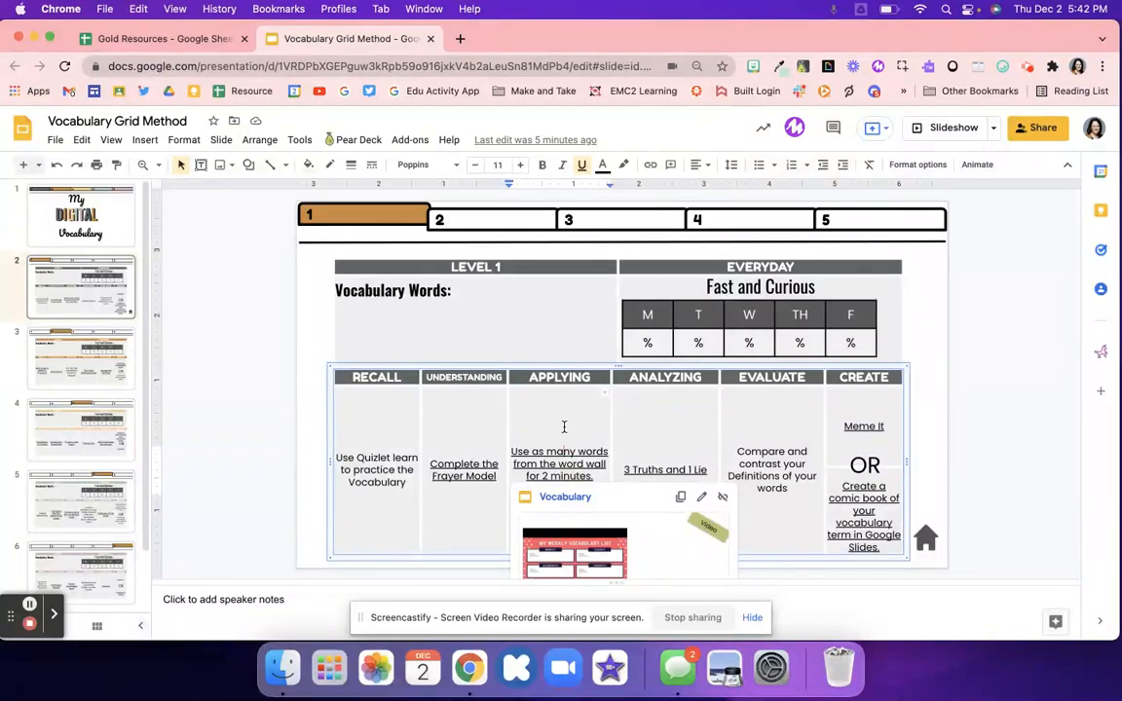
pyautogui.moveTo(579, 515)
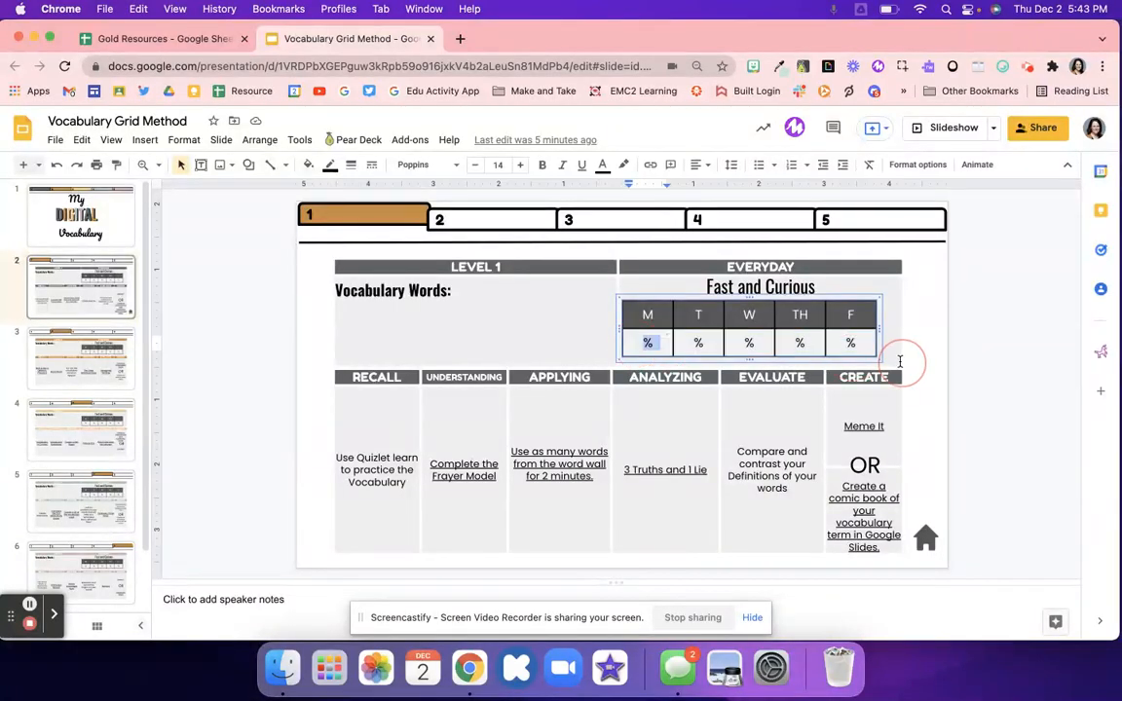
pyautogui.moveTo(409, 490)
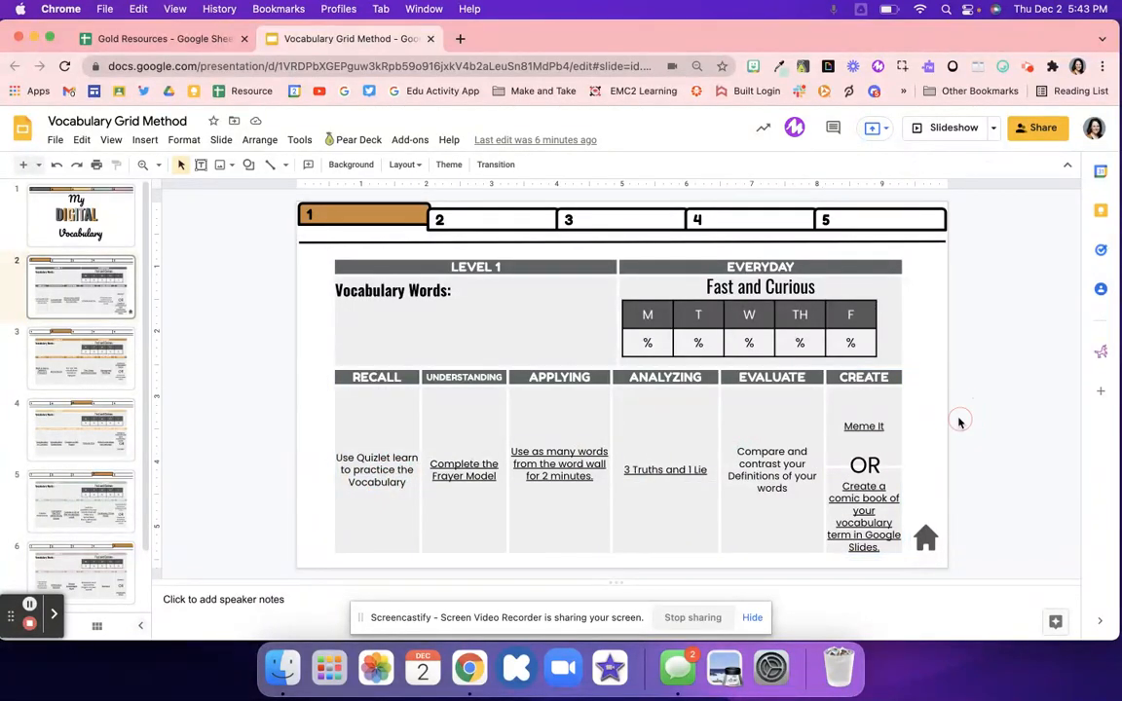
pyautogui.moveTo(779, 475)
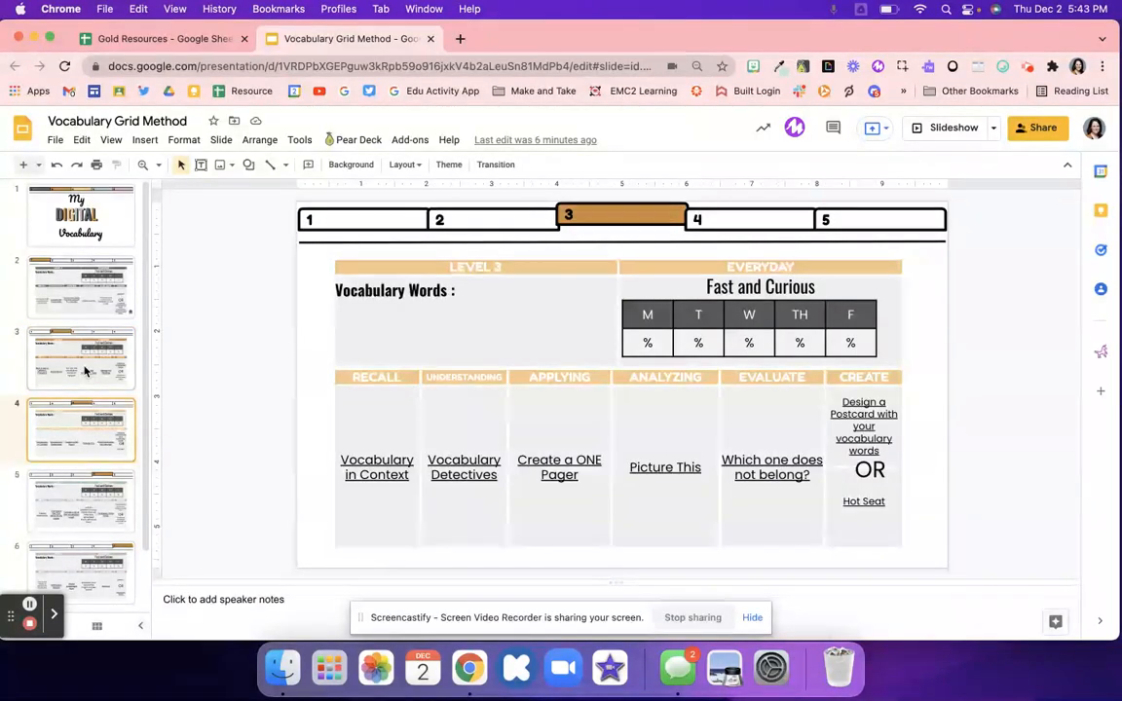
# View the Level 5 grid slide, then the Resource Bank slide with Recall-to-Create columns
pyautogui.click(82, 574)
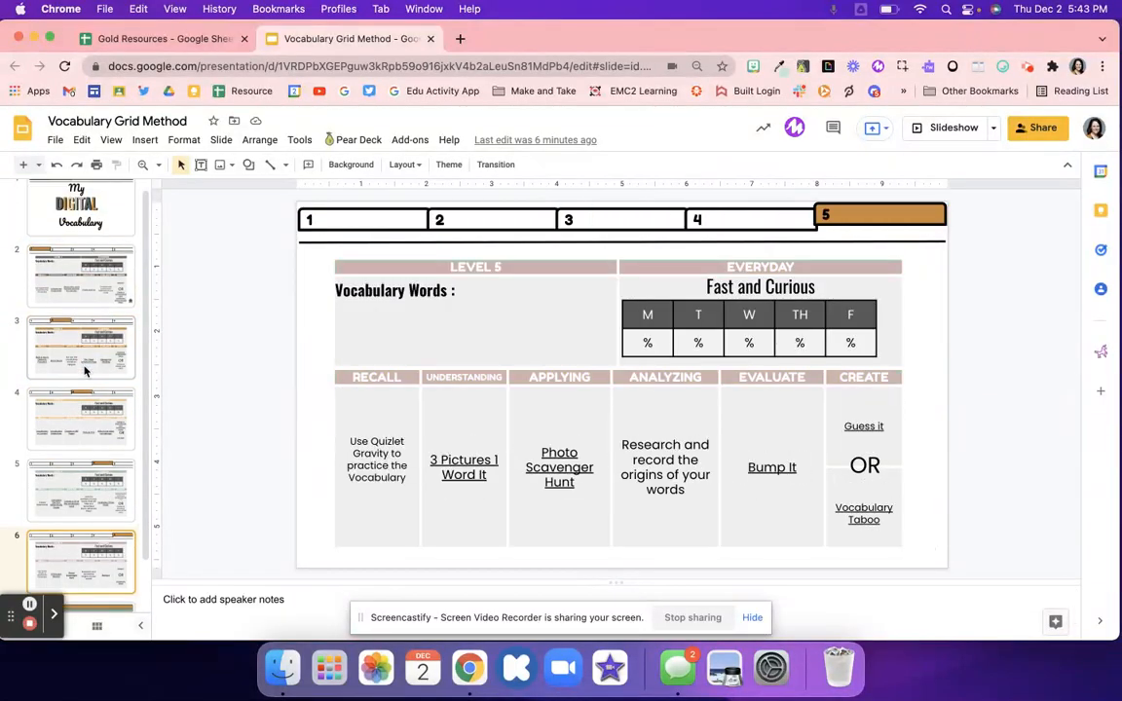
pyautogui.click(82, 575)
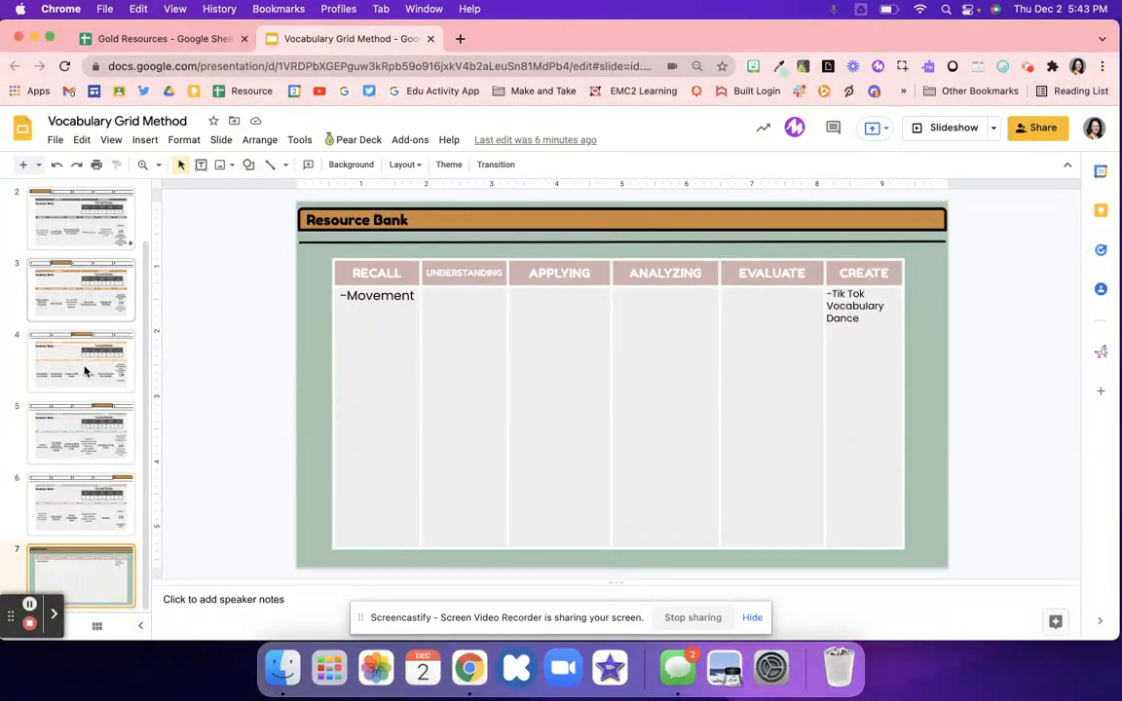
pyautogui.moveTo(60, 494)
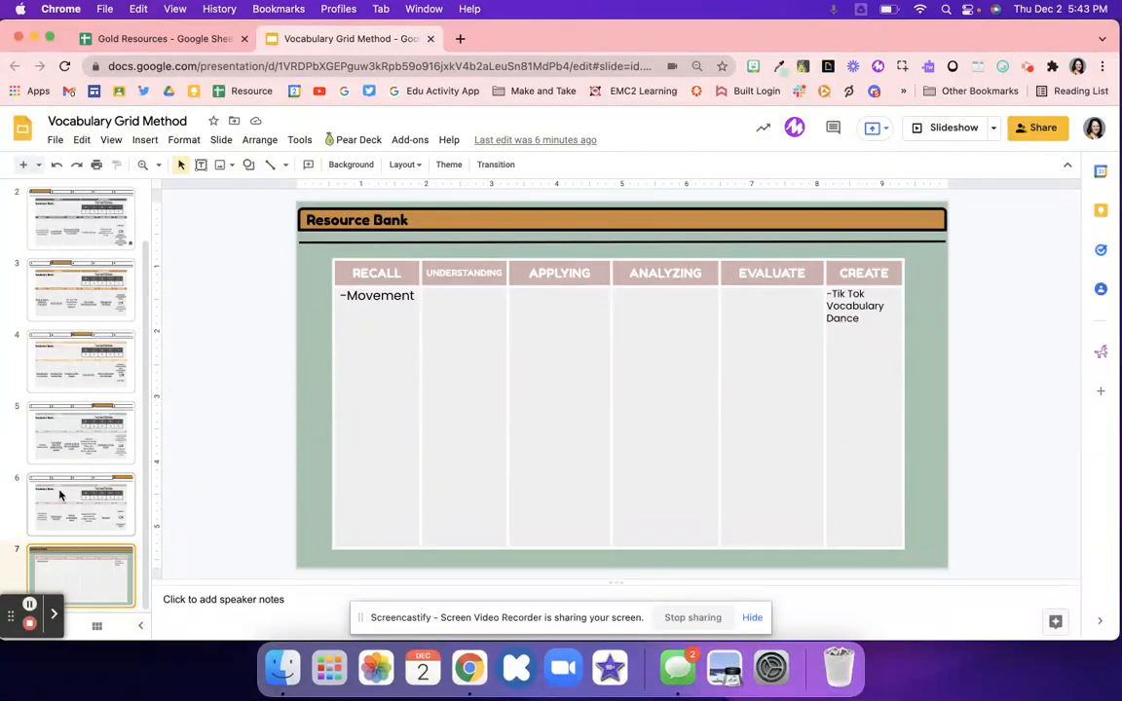
# Step from the Level 1 slide through Level 4 to the Level 5 grid slide
pyautogui.click(81, 361)
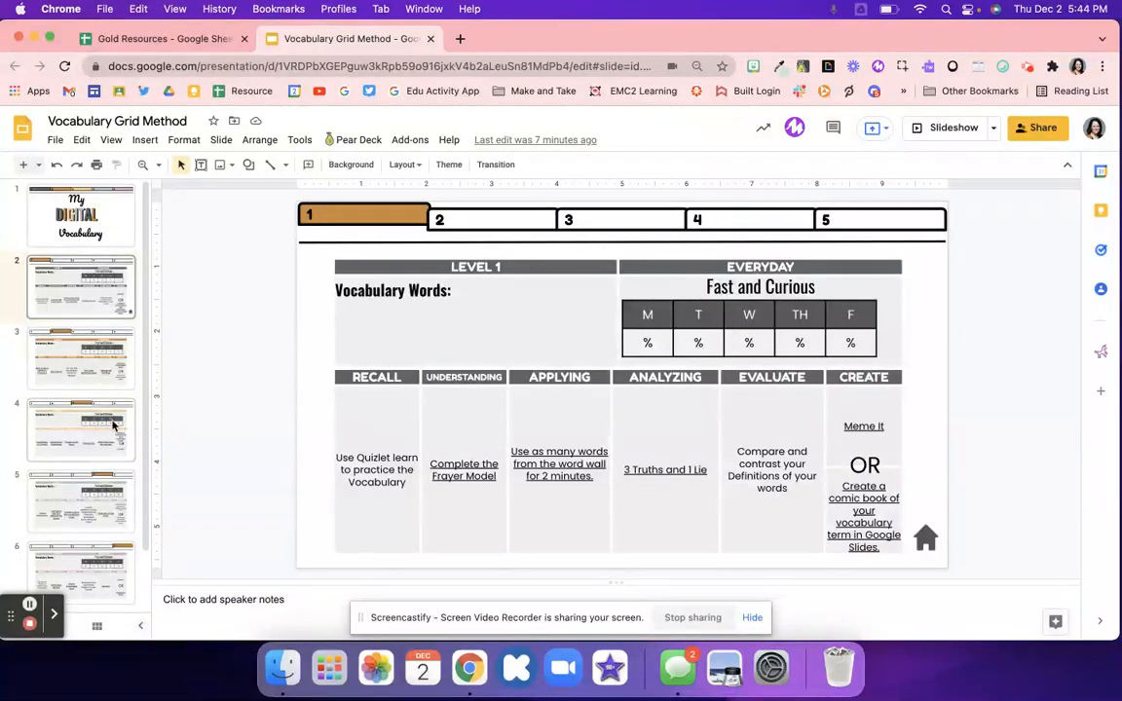
pyautogui.click(82, 433)
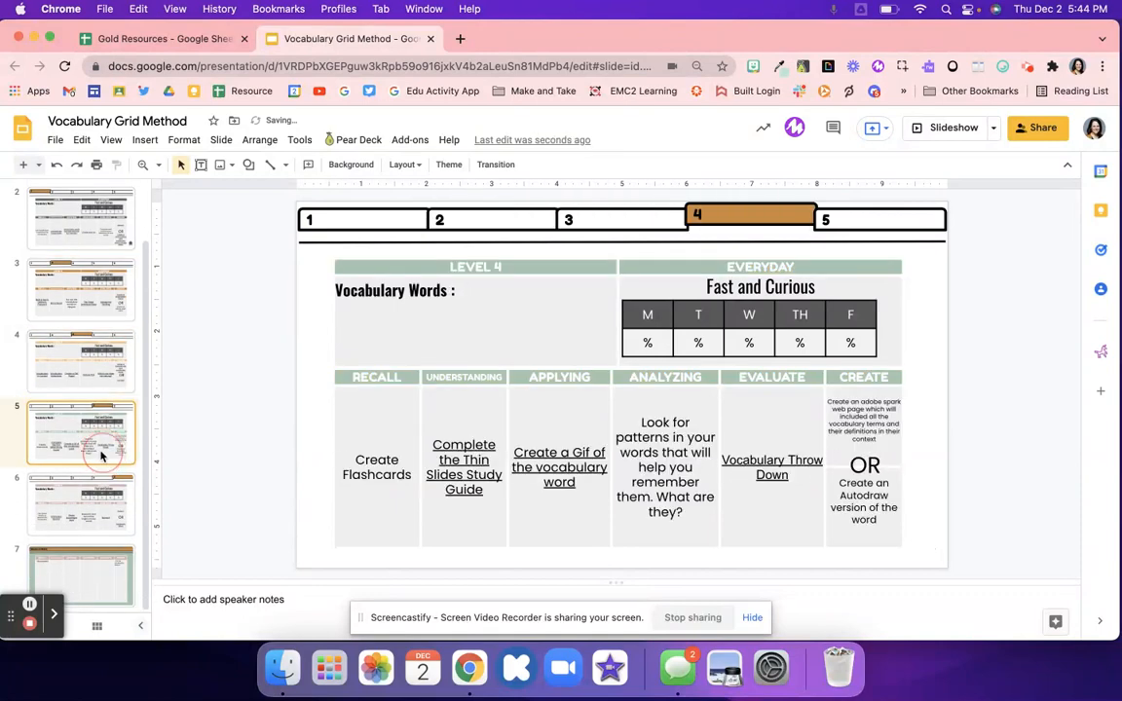
pyautogui.click(82, 503)
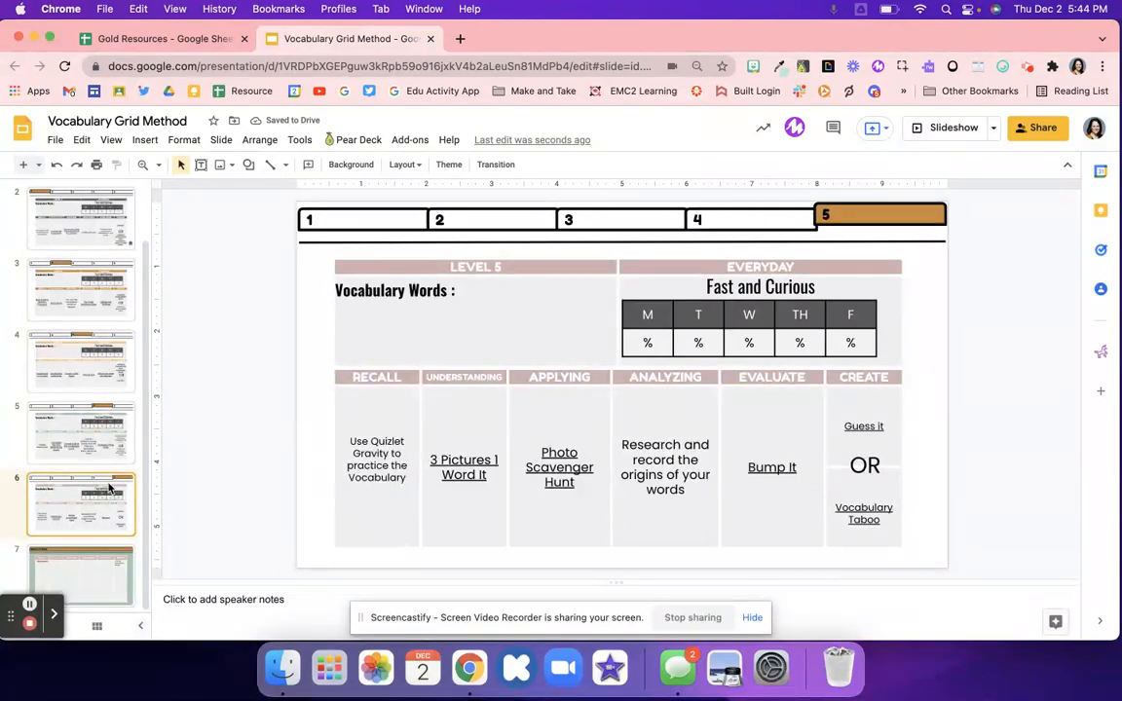